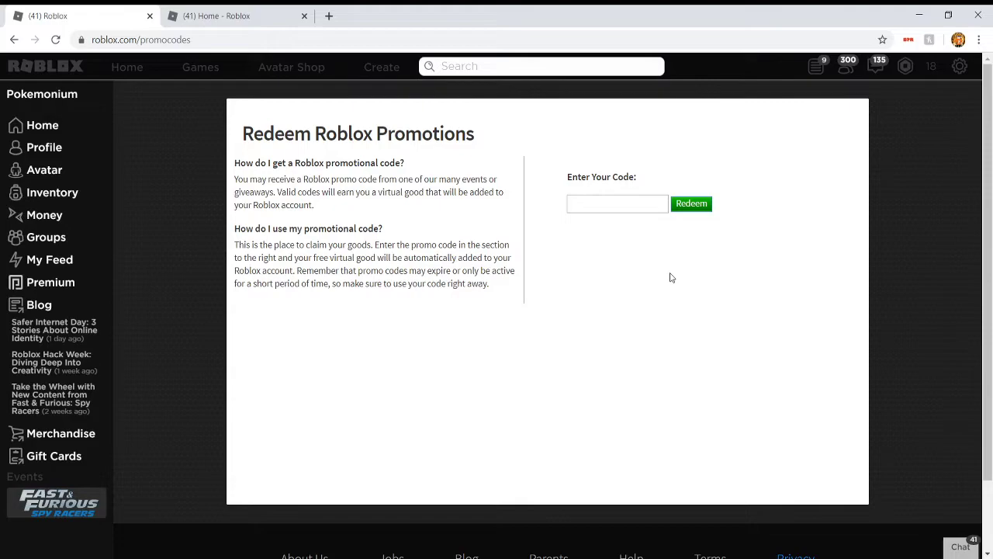
Enter promo code FLOATINGFAVORITE and redeem it
left_click(617, 203)
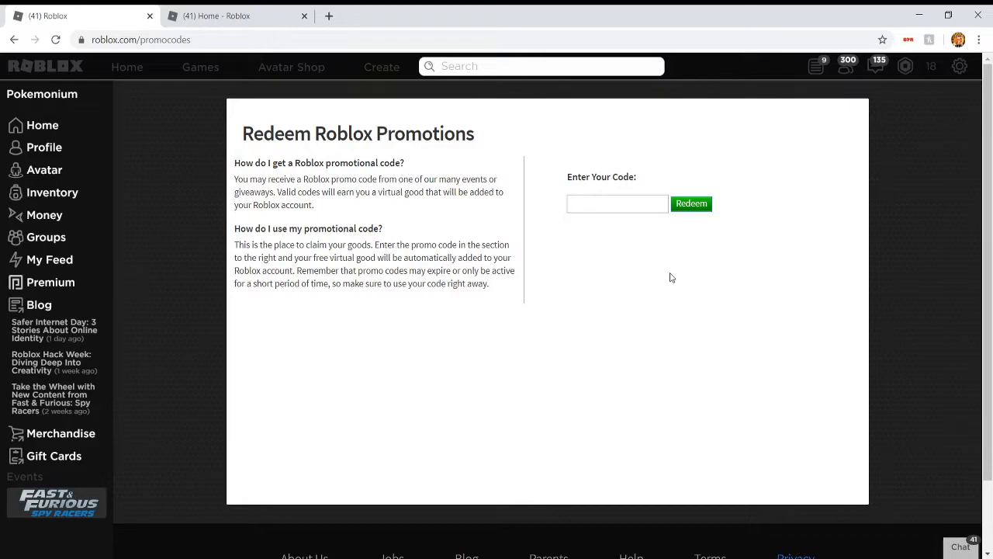
left_click(617, 203)
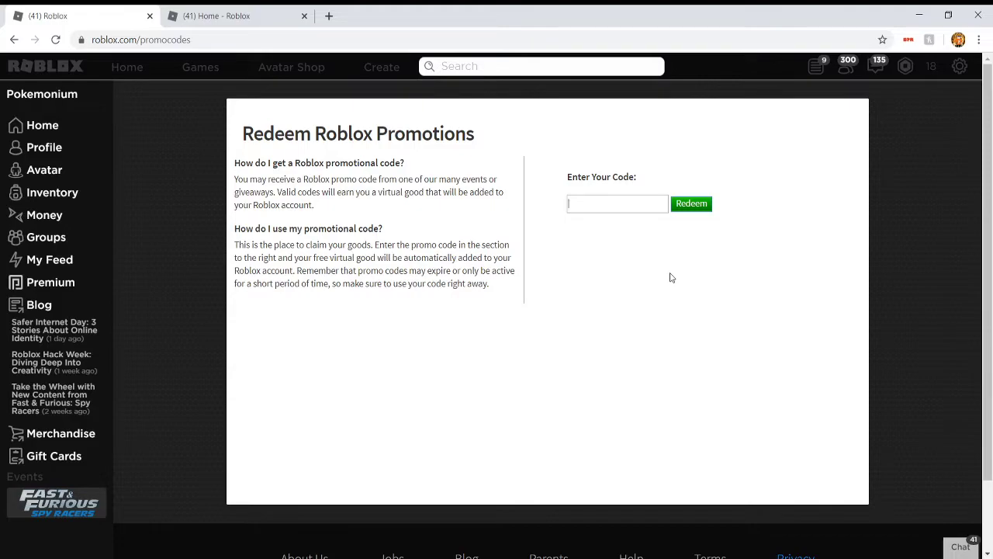
mouse_move(585, 210)
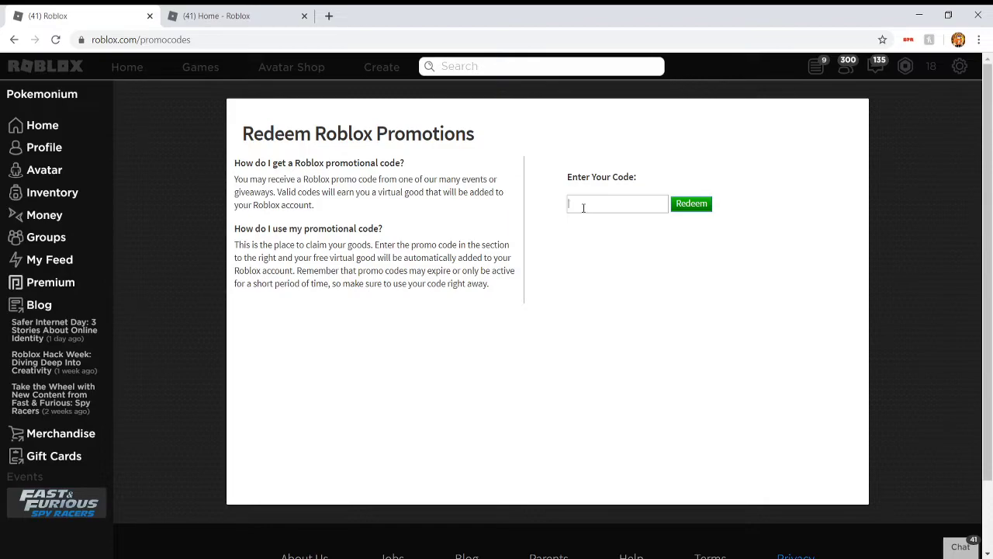
type("FLOATING")
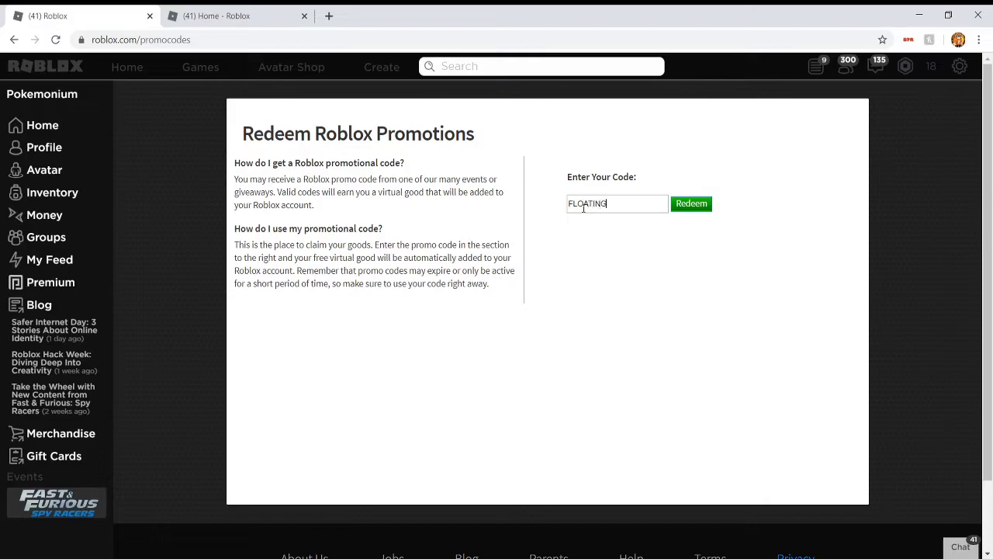
type("FAVOR")
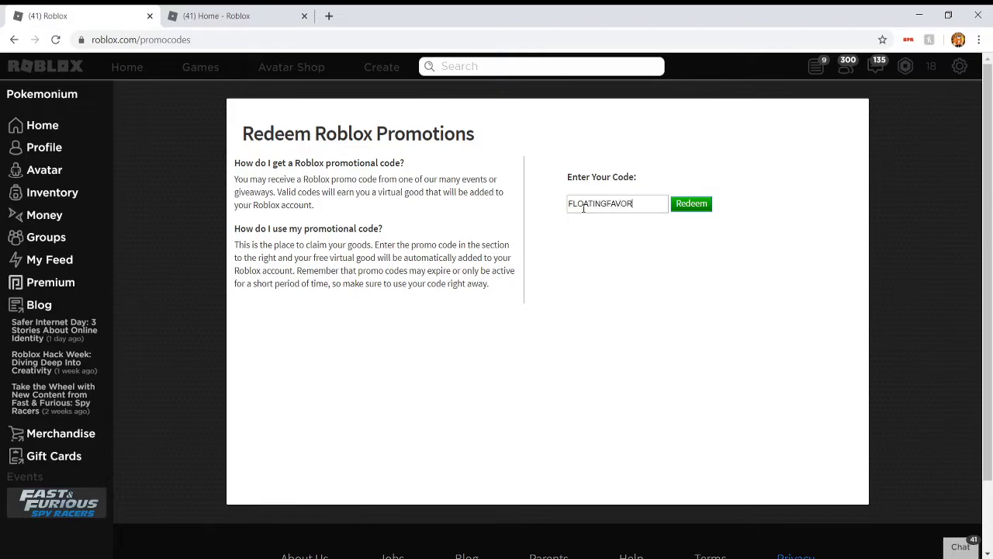
type("ITE")
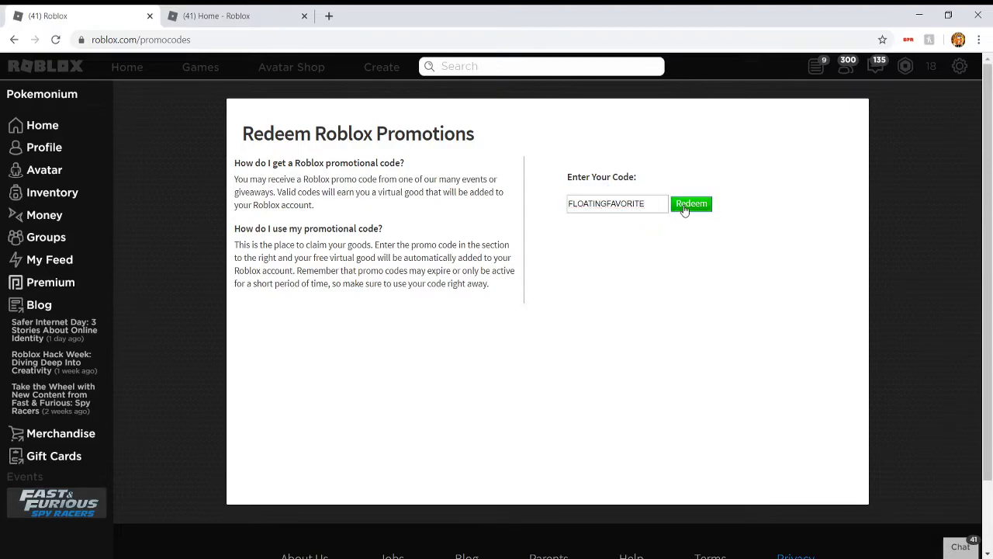
left_click(690, 204)
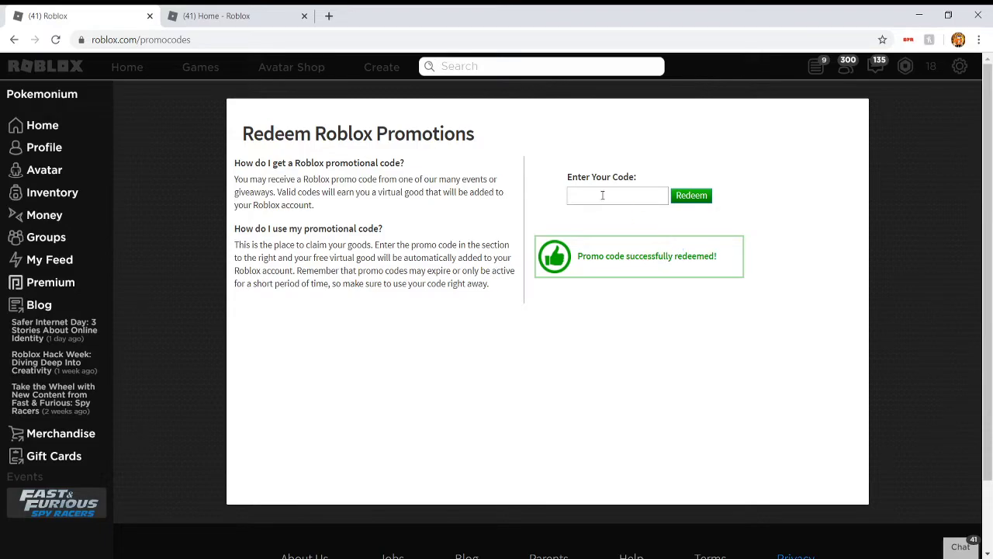
Enter promo code 1HISFLEWUP, then type FASHIONFOX into the code field
type("1")
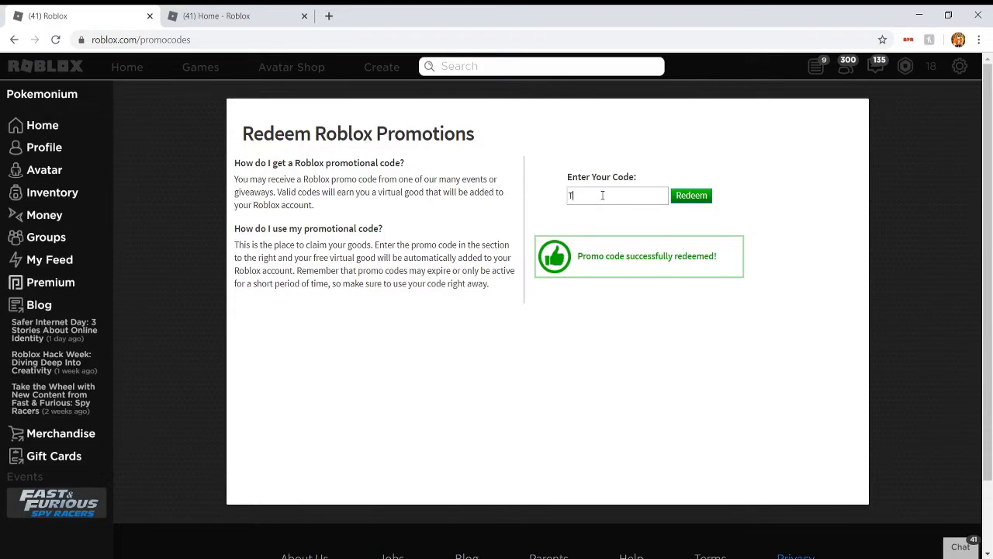
type("HISFLE")
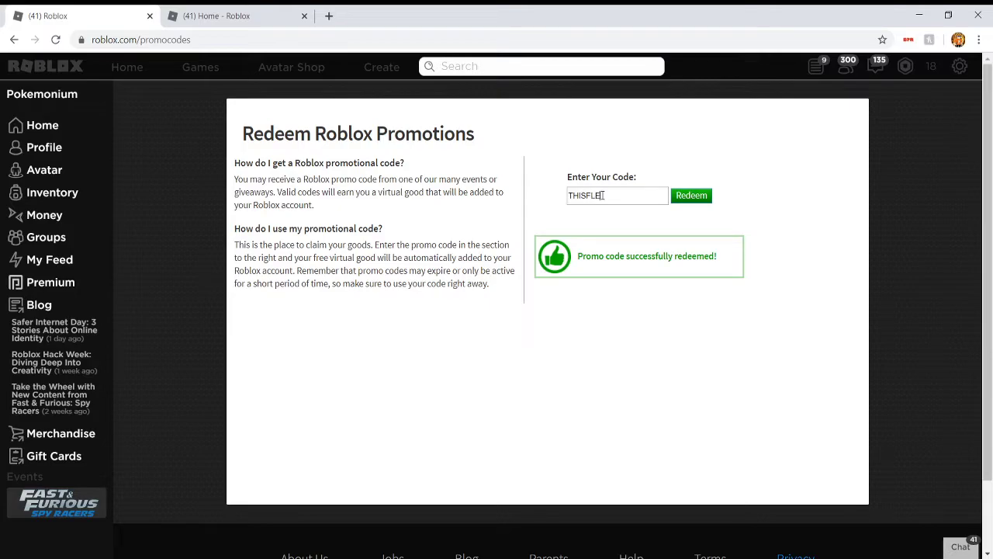
type("WUP")
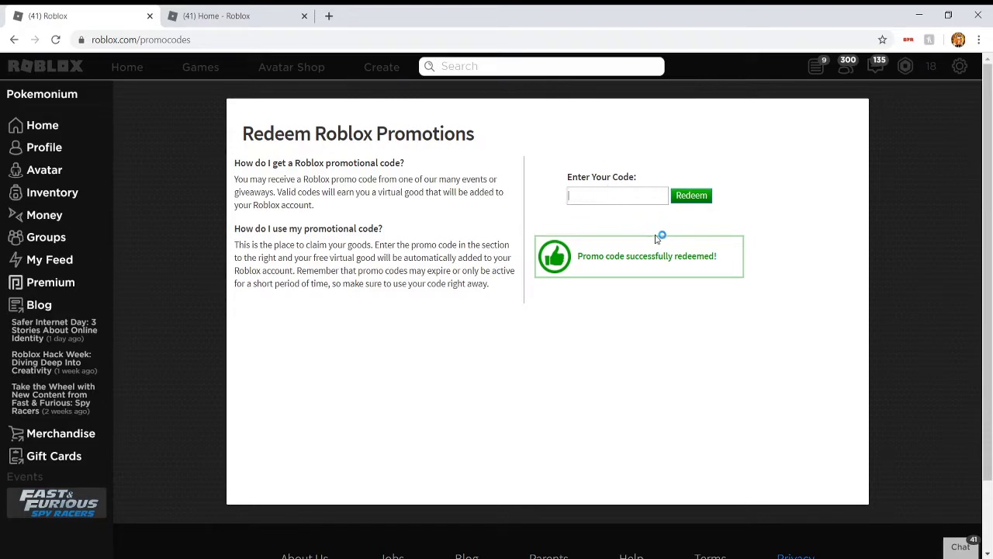
type("FASHIONF")
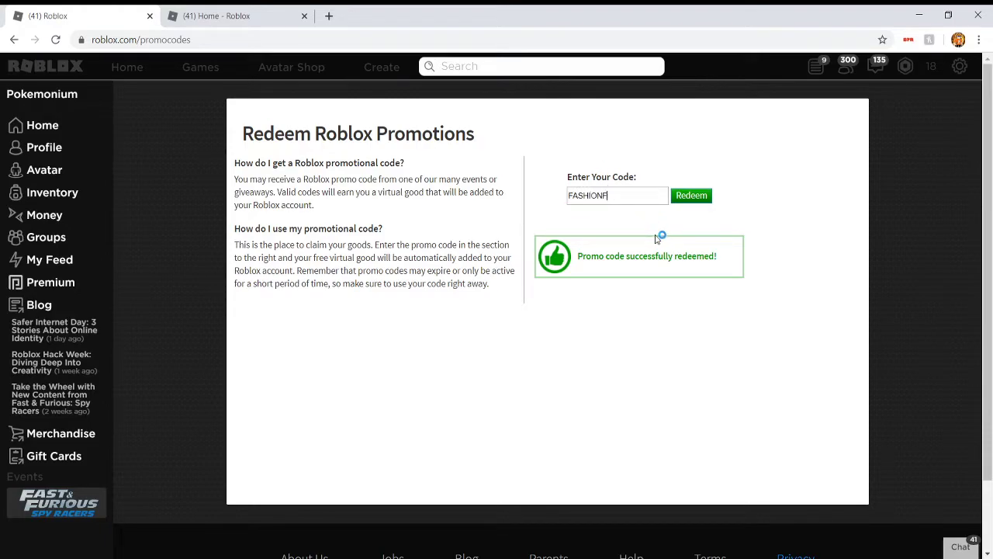
type("OX")
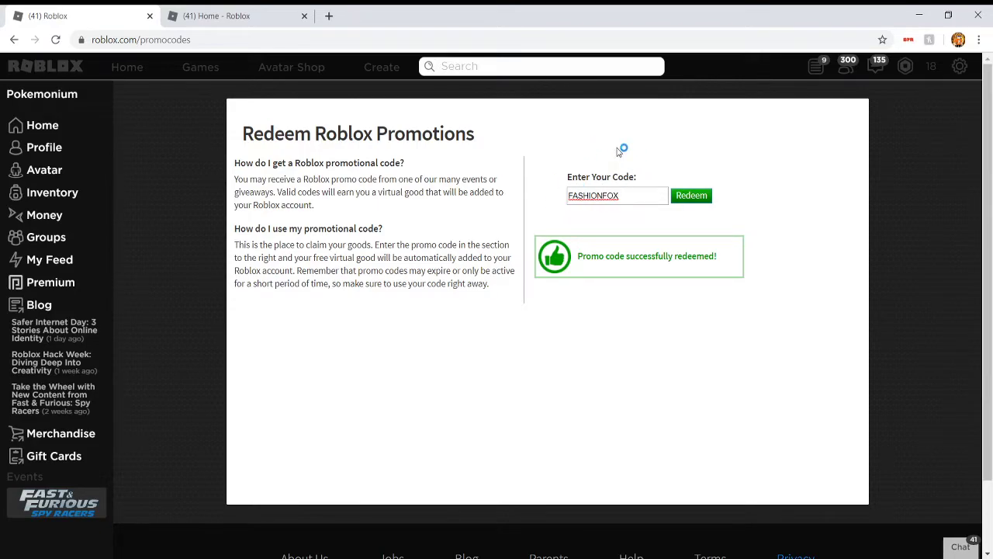
mouse_move(667, 239)
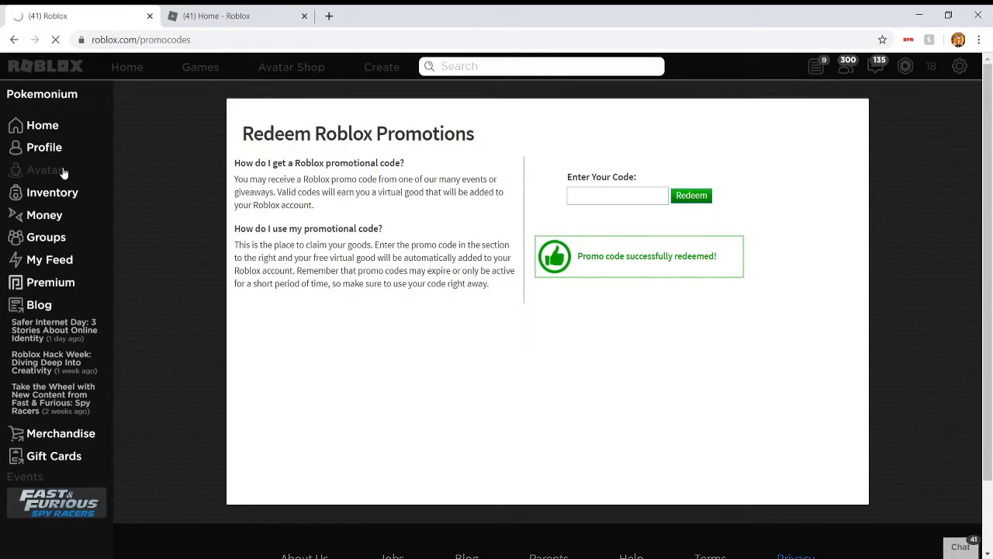
Go to the Avatar Editor via the Avatar link in the left sidebar
left_click(45, 170)
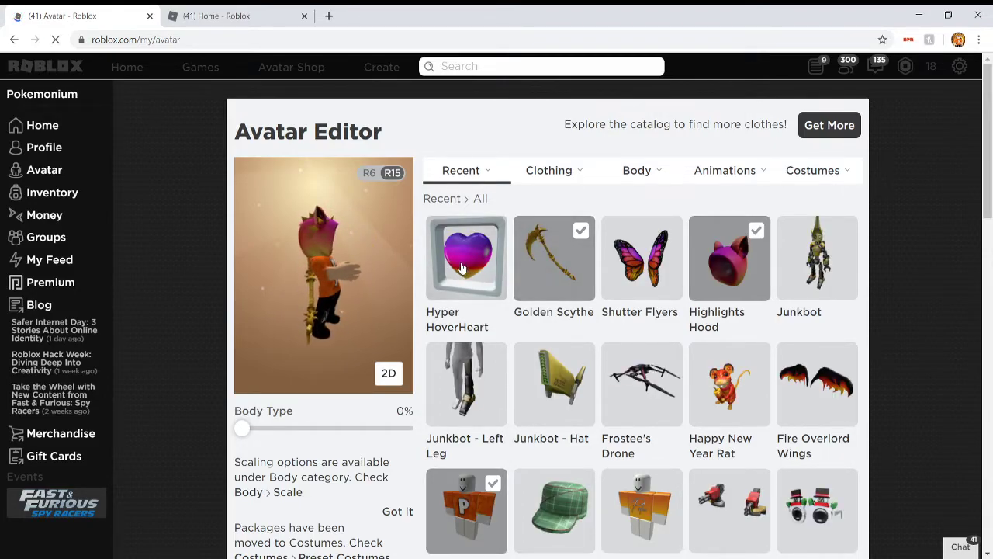
Equip the Hyper HoverHeart tile from the Recent items list
left_click(466, 257)
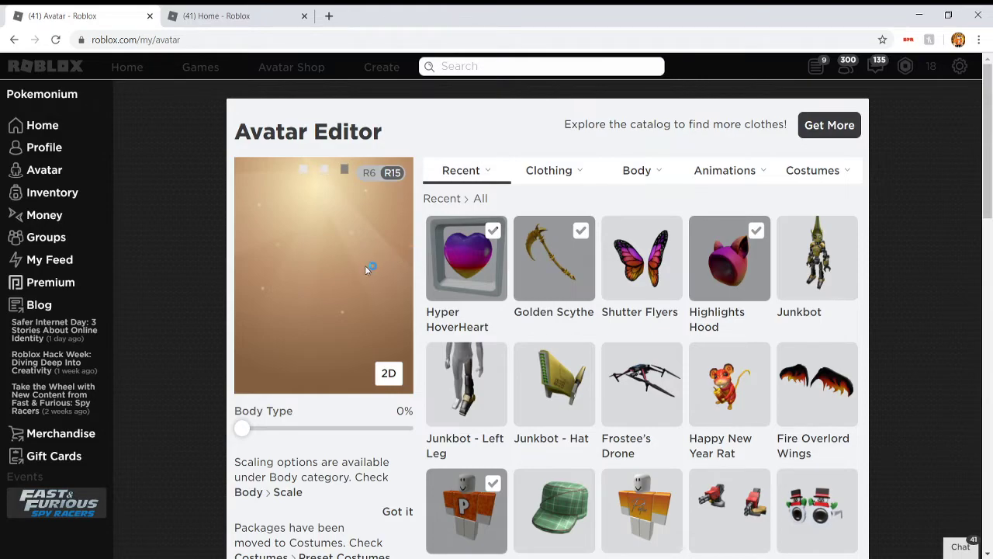
mouse_move(324, 257)
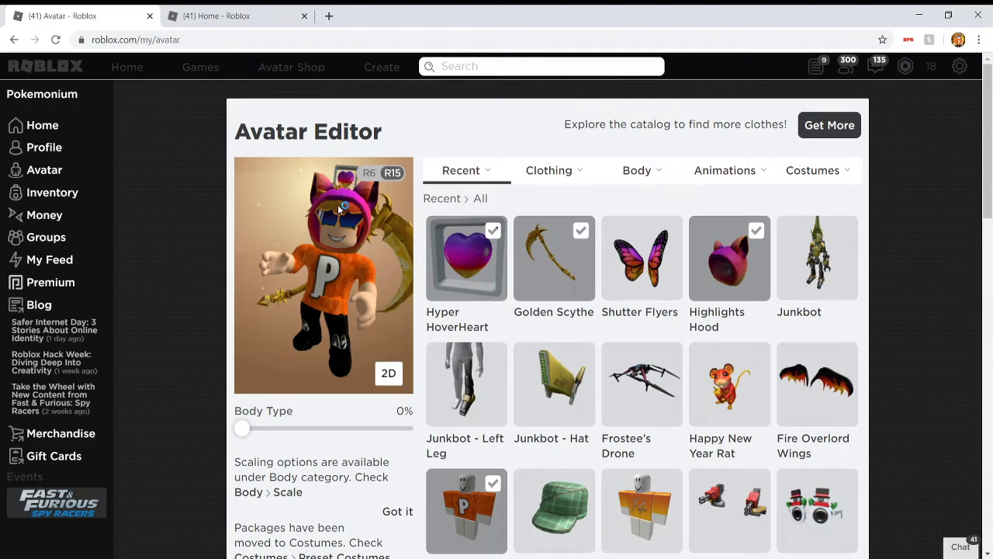
left_click(641, 259)
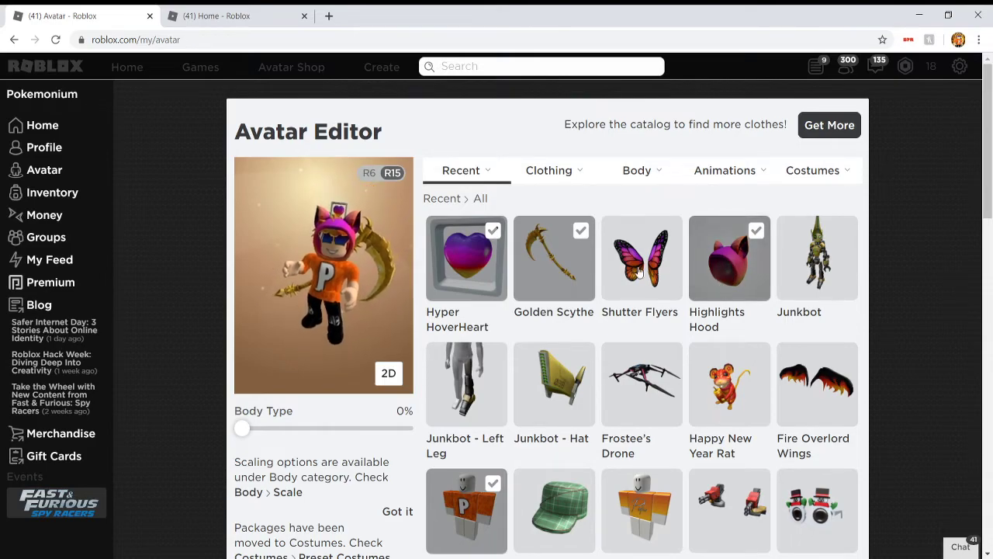